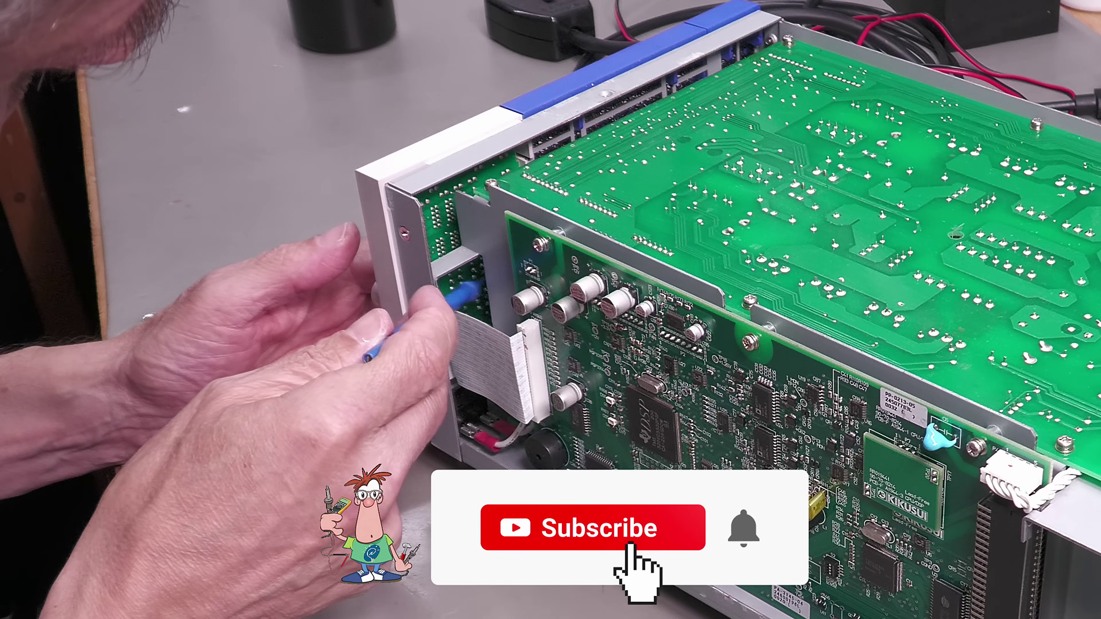
pyautogui.click(592, 533)
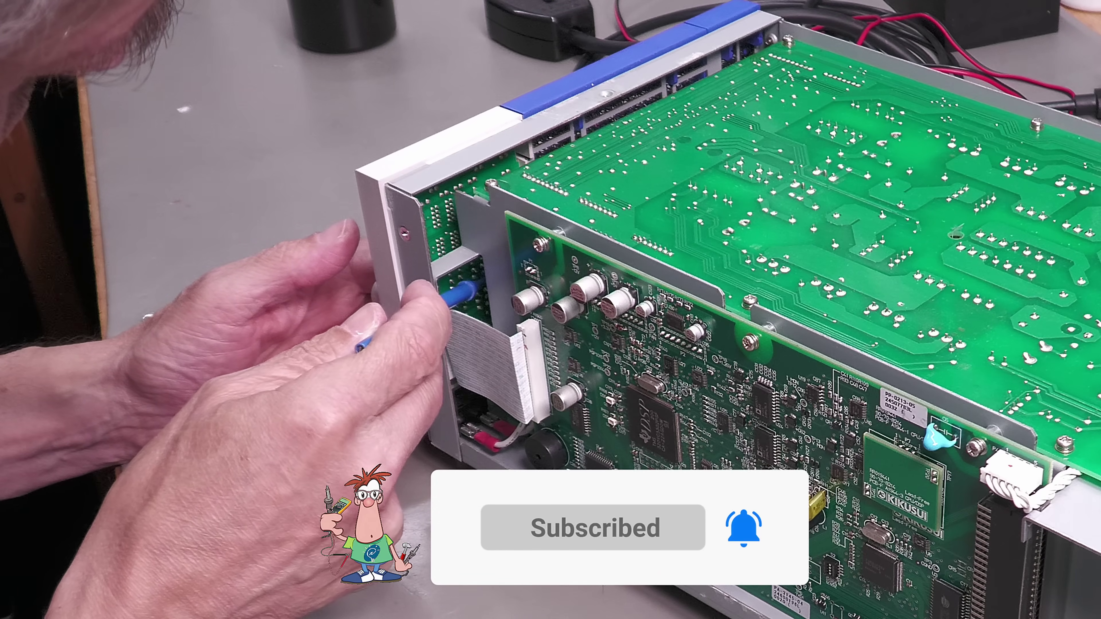